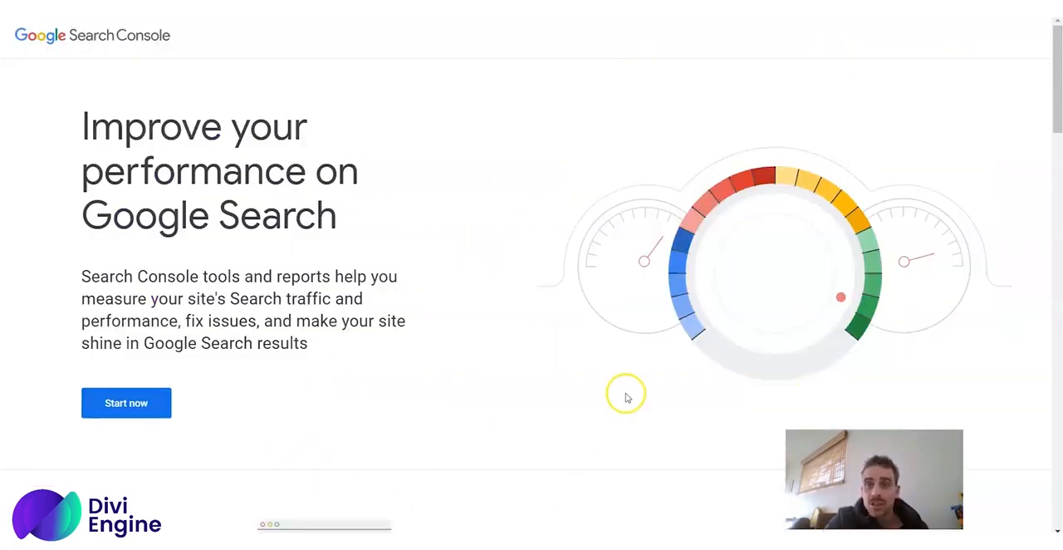
pyautogui.moveTo(418, 336)
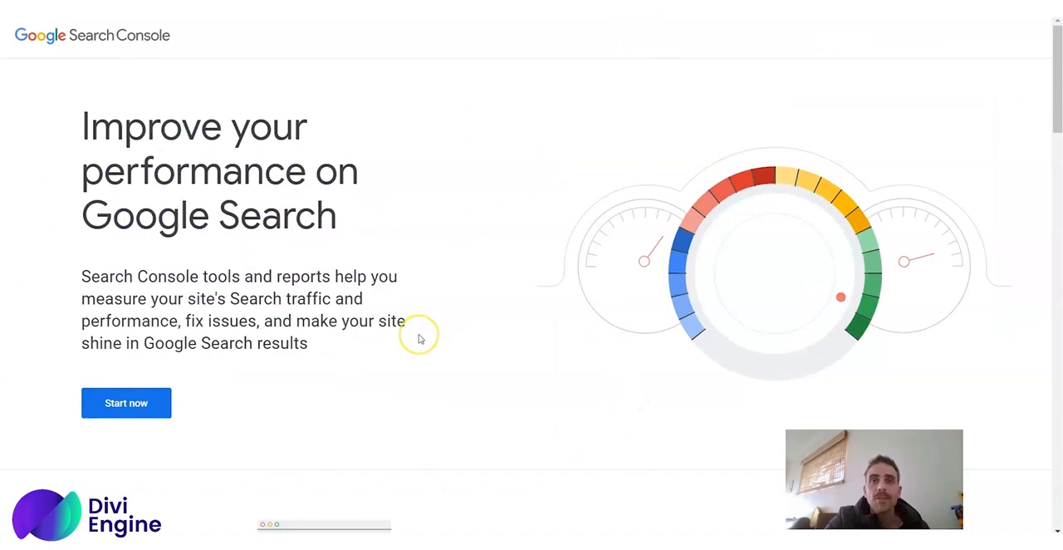
pyautogui.moveTo(419, 336)
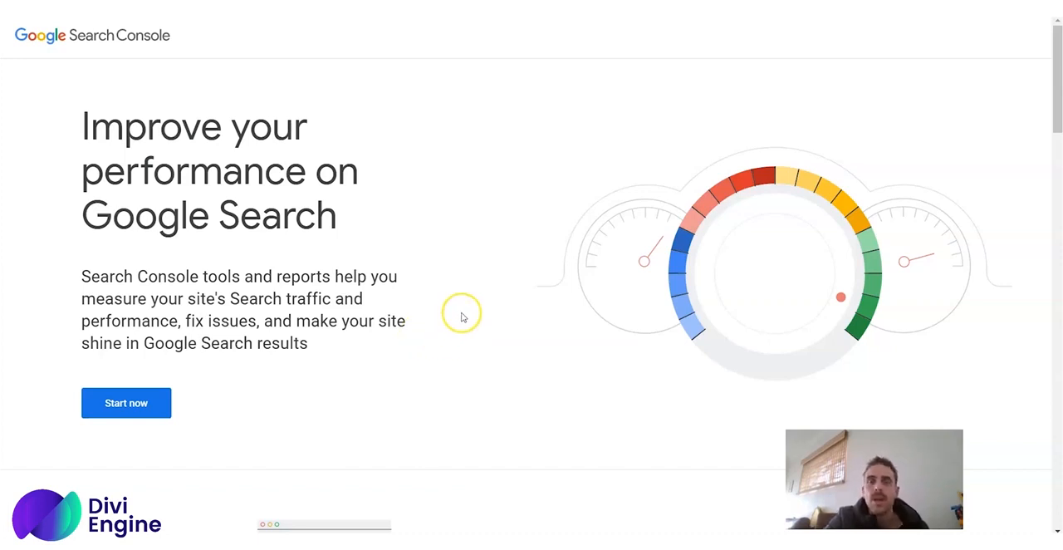
pyautogui.moveTo(462, 317)
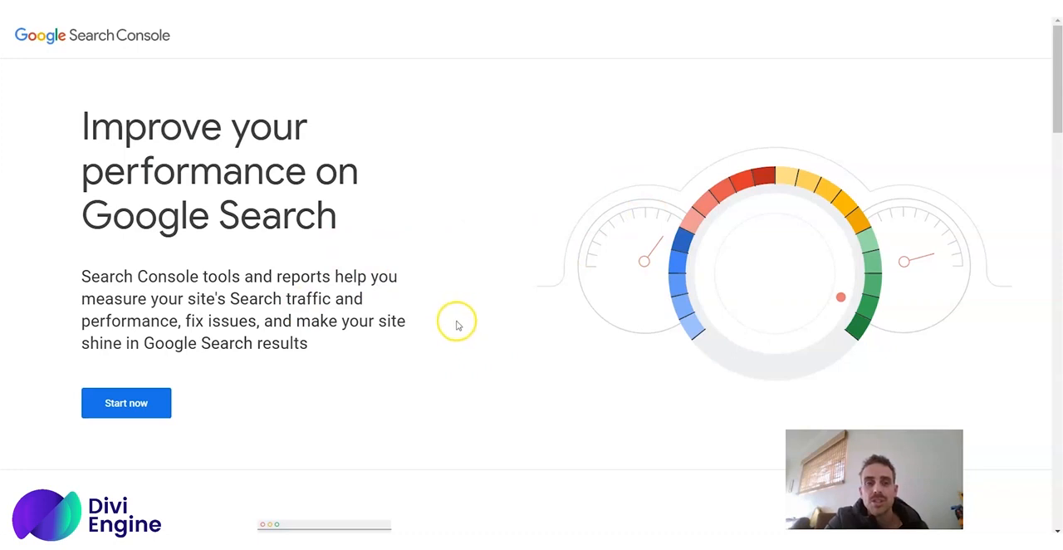
pyautogui.moveTo(455, 324)
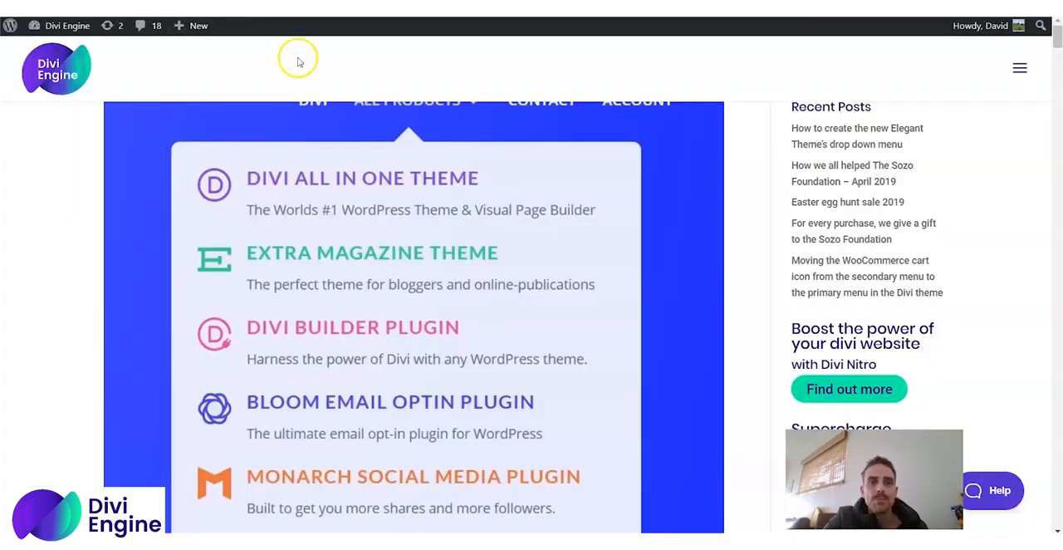
pyautogui.moveTo(569, 206)
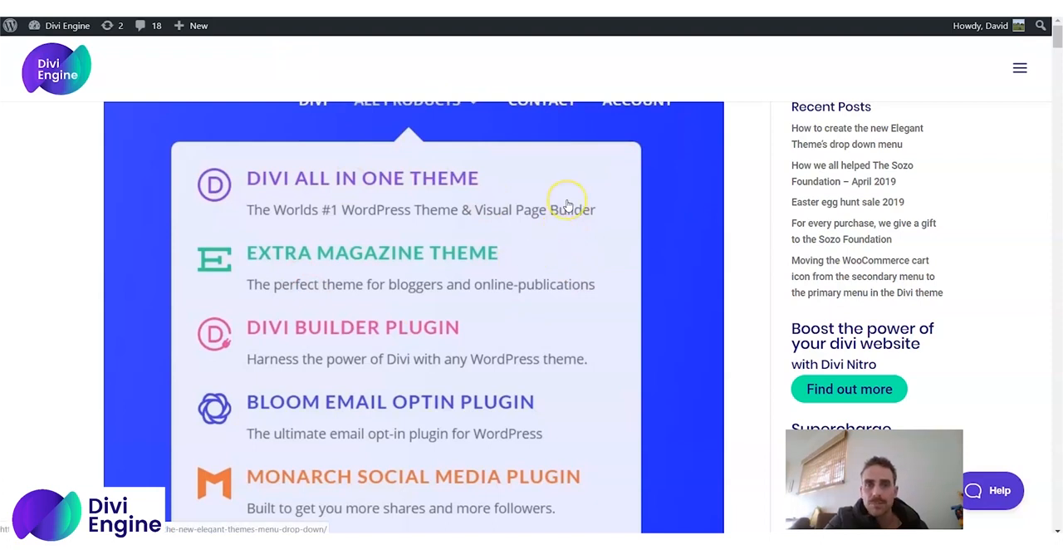
pyautogui.moveTo(729, 35)
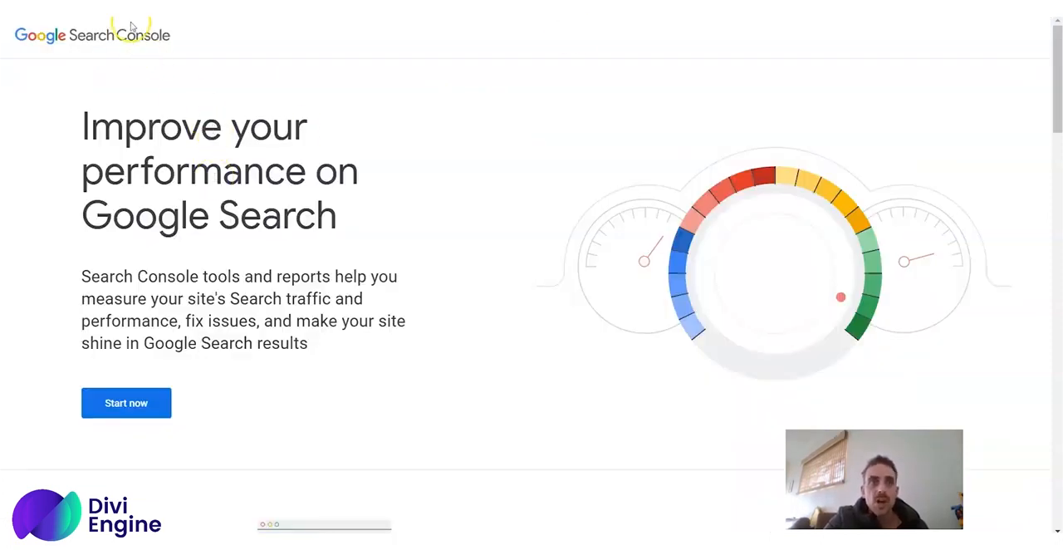
pyautogui.moveTo(577, 66)
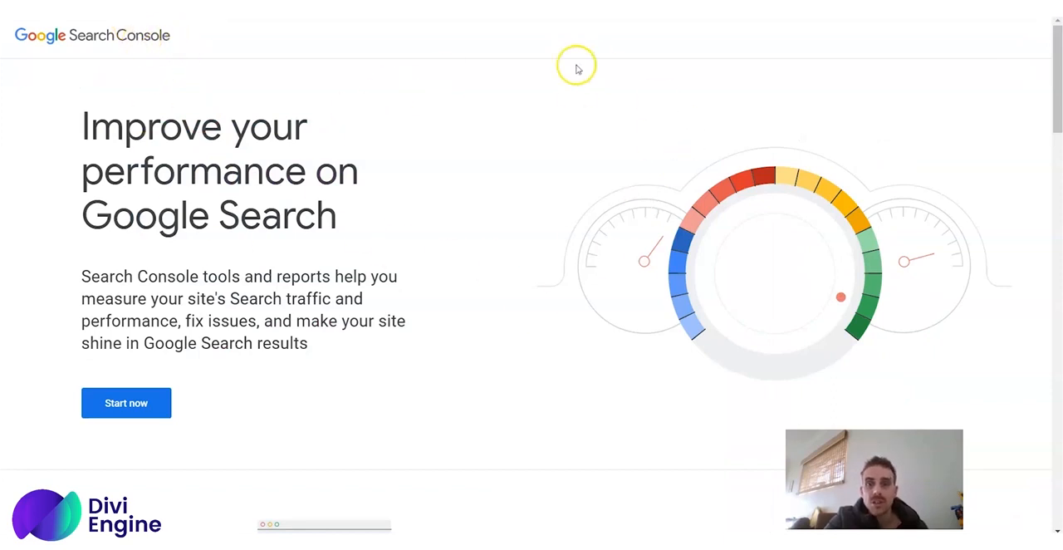
pyautogui.moveTo(538, 190)
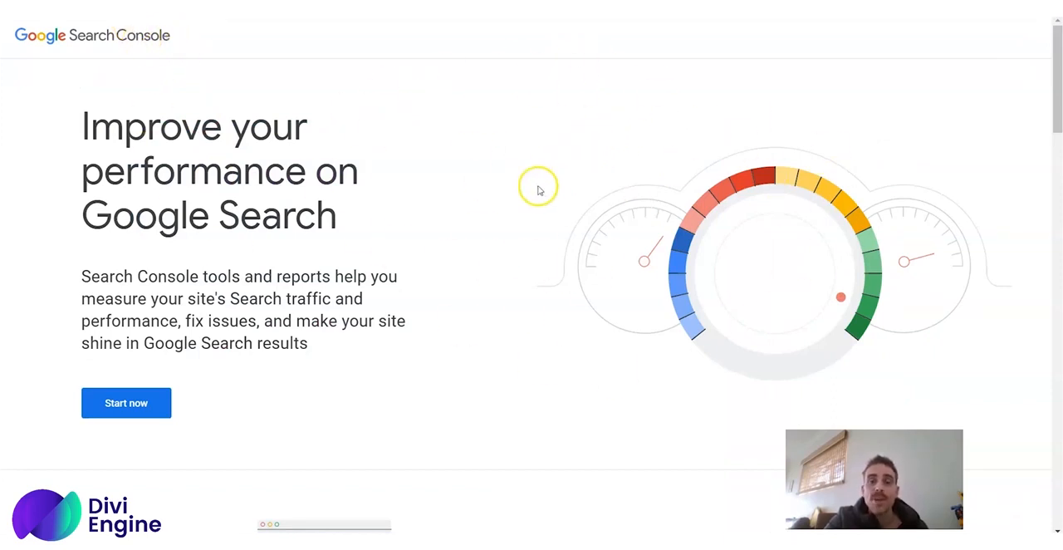
pyautogui.moveTo(539, 189)
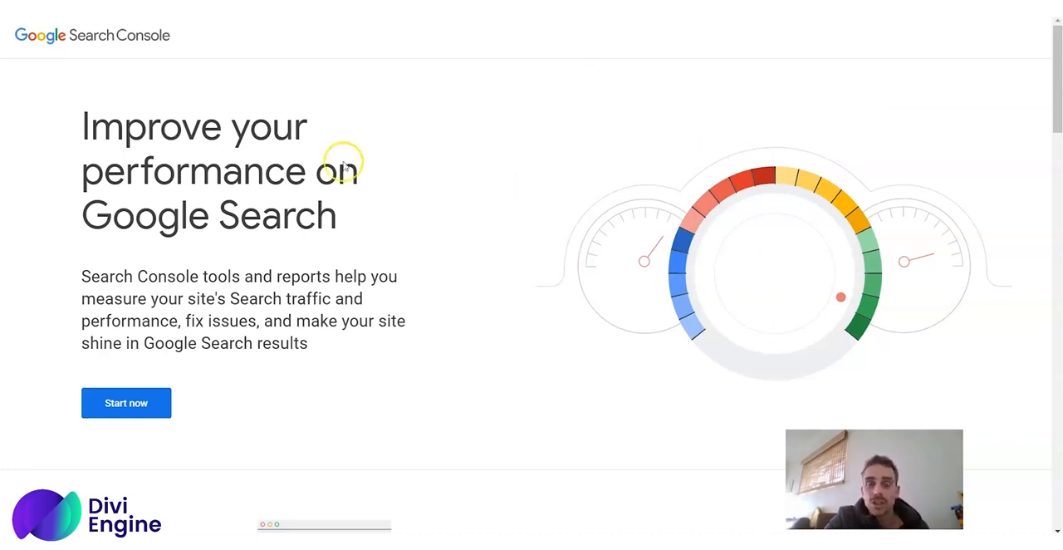
pyautogui.moveTo(126, 402)
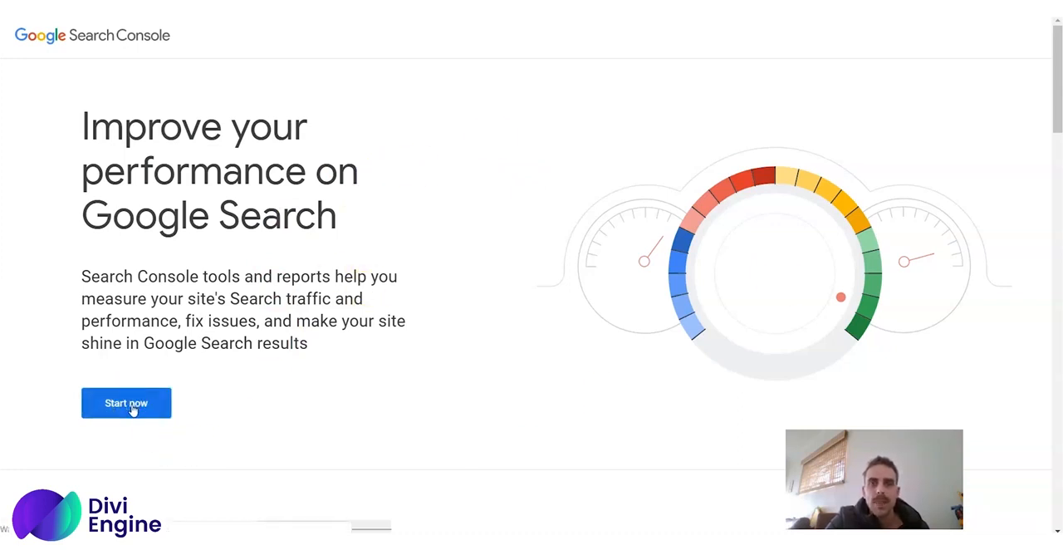
# Enter Search Console from the welcome page to reach the Overview dashboard
pyautogui.click(126, 402)
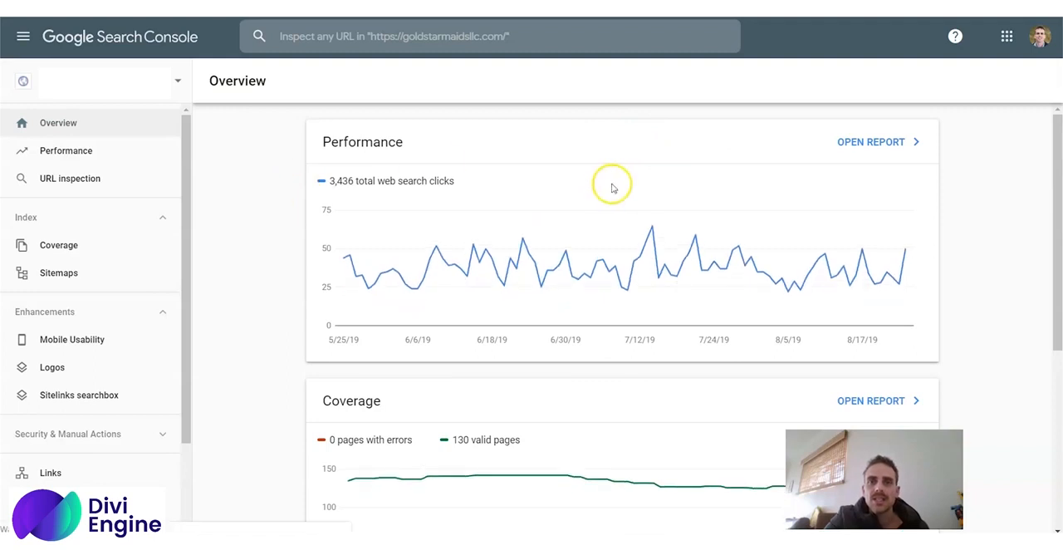
pyautogui.moveTo(987, 83)
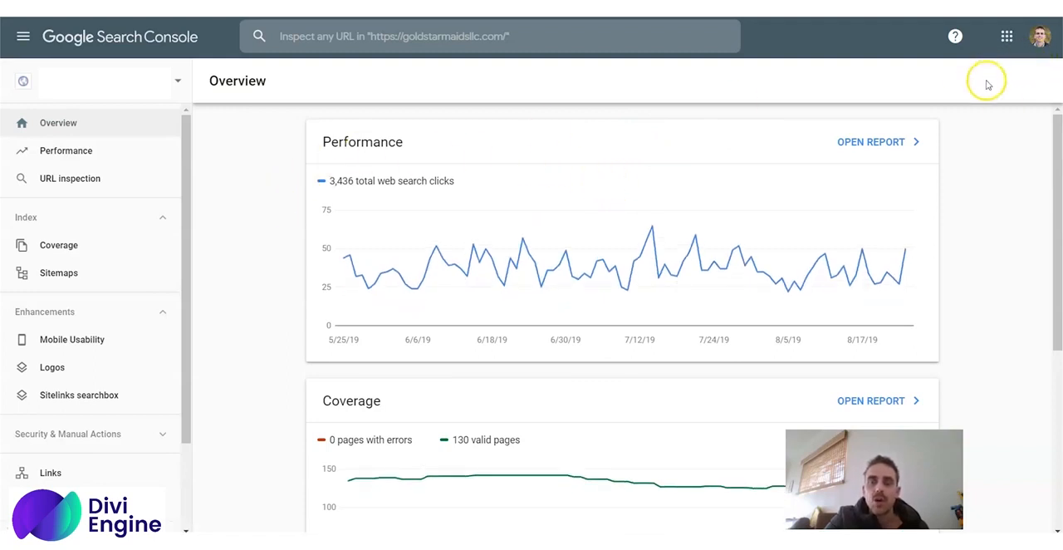
pyautogui.moveTo(986, 86)
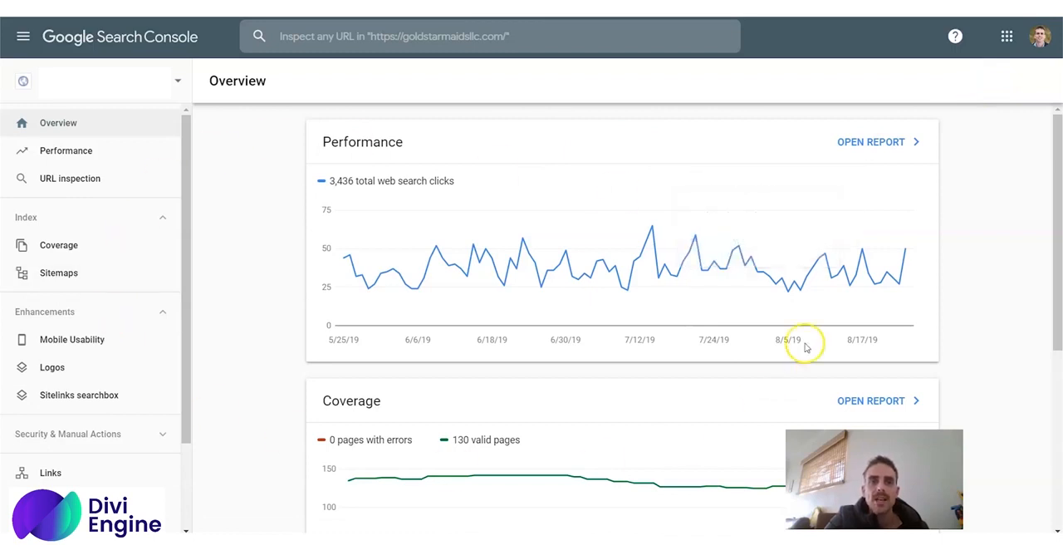
pyautogui.moveTo(555, 269)
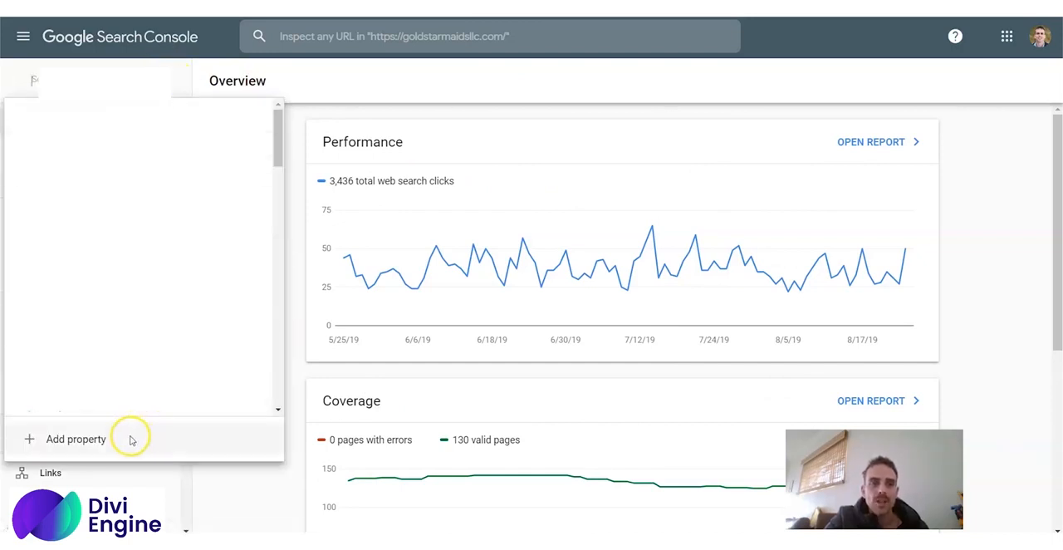
pyautogui.click(77, 439)
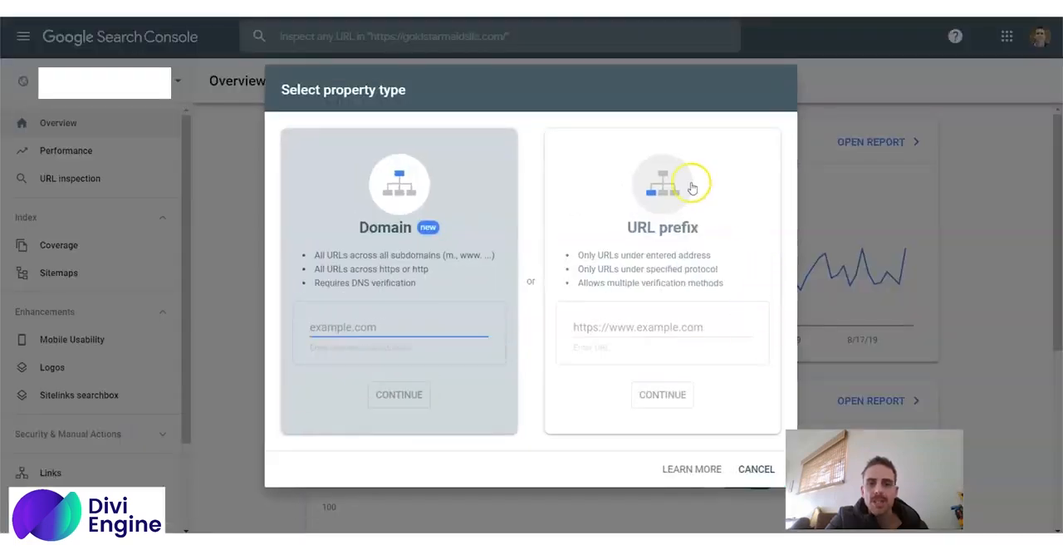
pyautogui.moveTo(681, 355)
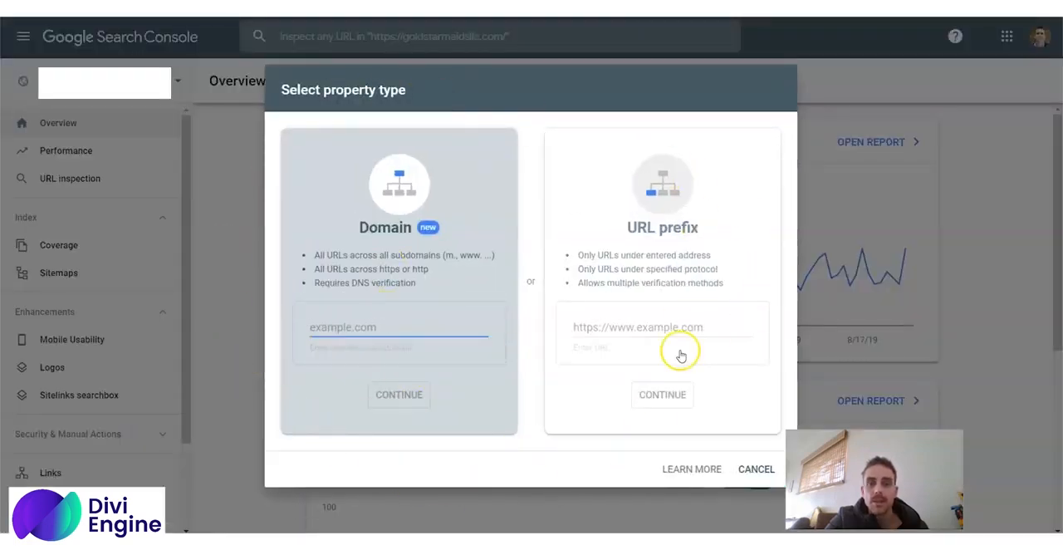
pyautogui.moveTo(634, 266)
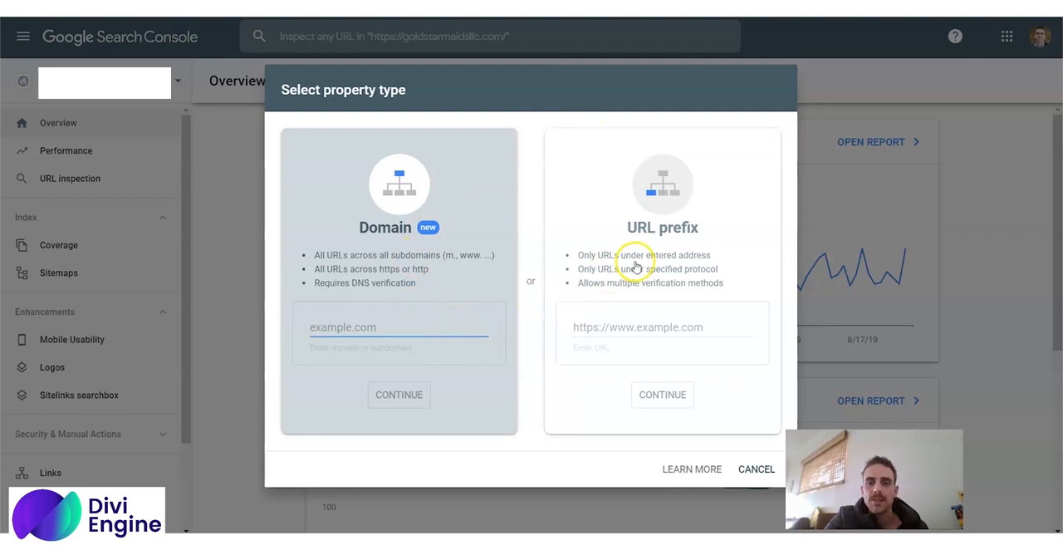
pyautogui.click(661, 326)
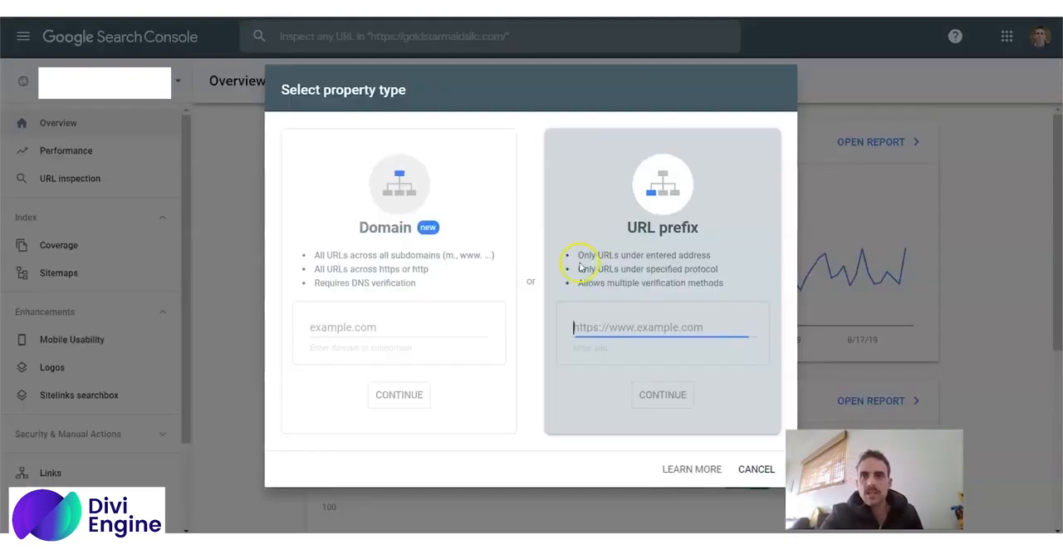
pyautogui.write('https://web2.diviengine.com/')
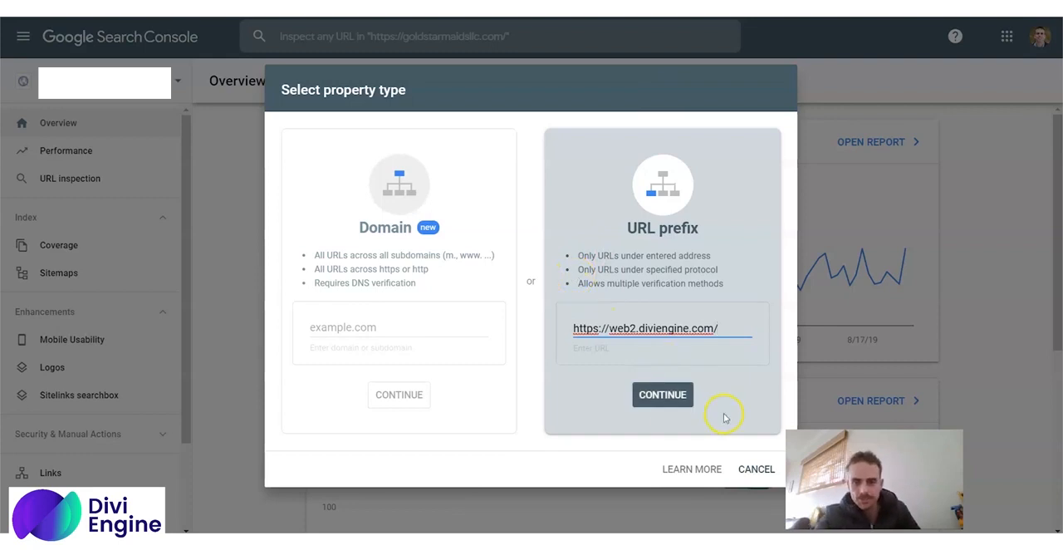
# Submit the web2.diviengine.com property and review the Verify ownership options
pyautogui.click(661, 393)
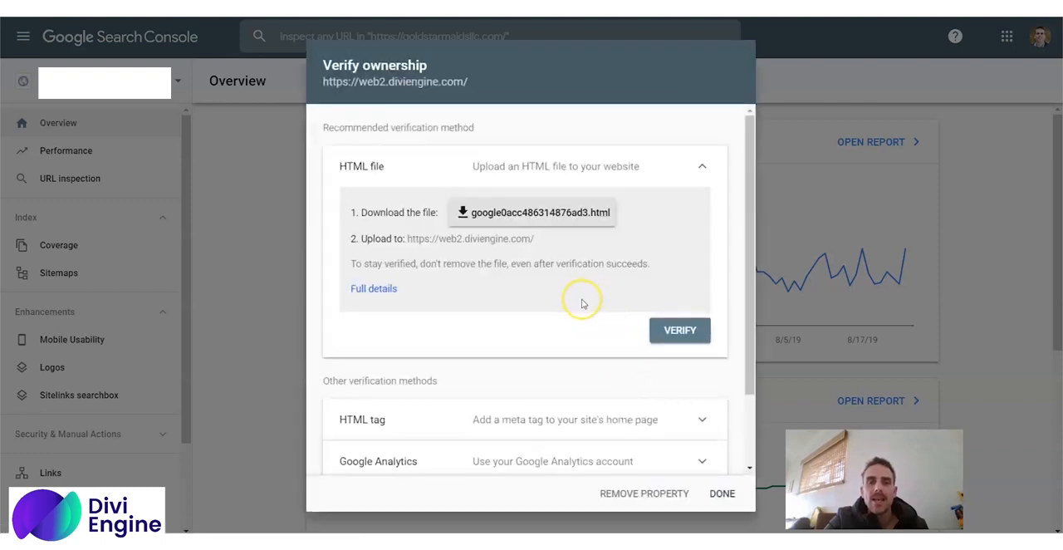
pyautogui.moveTo(582, 303)
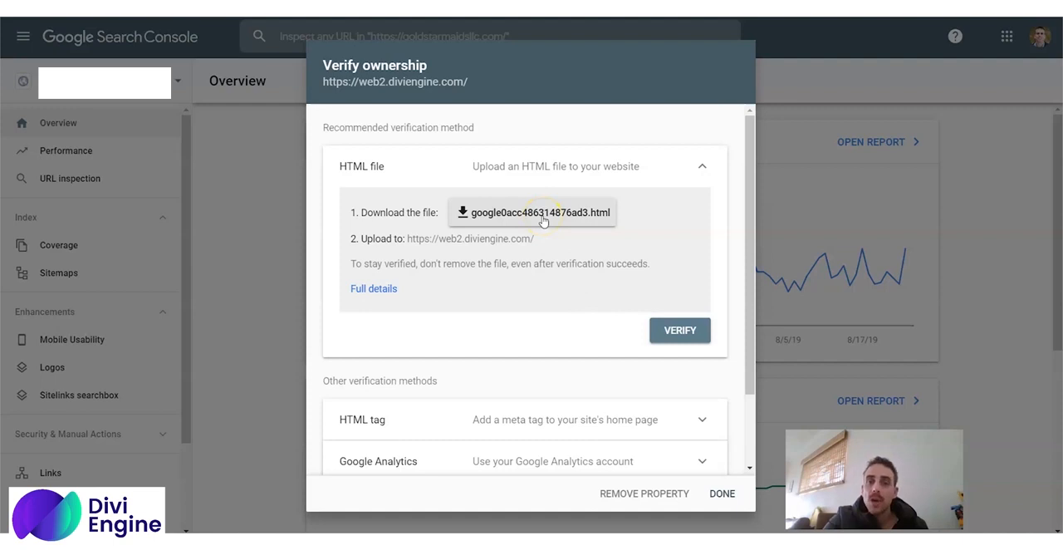
pyautogui.moveTo(515, 196)
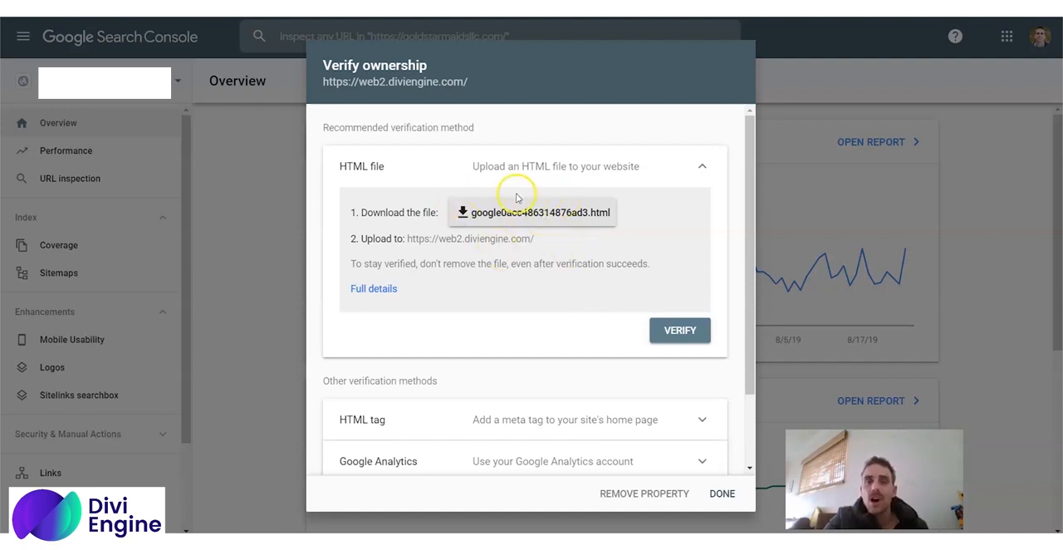
pyautogui.moveTo(525, 217)
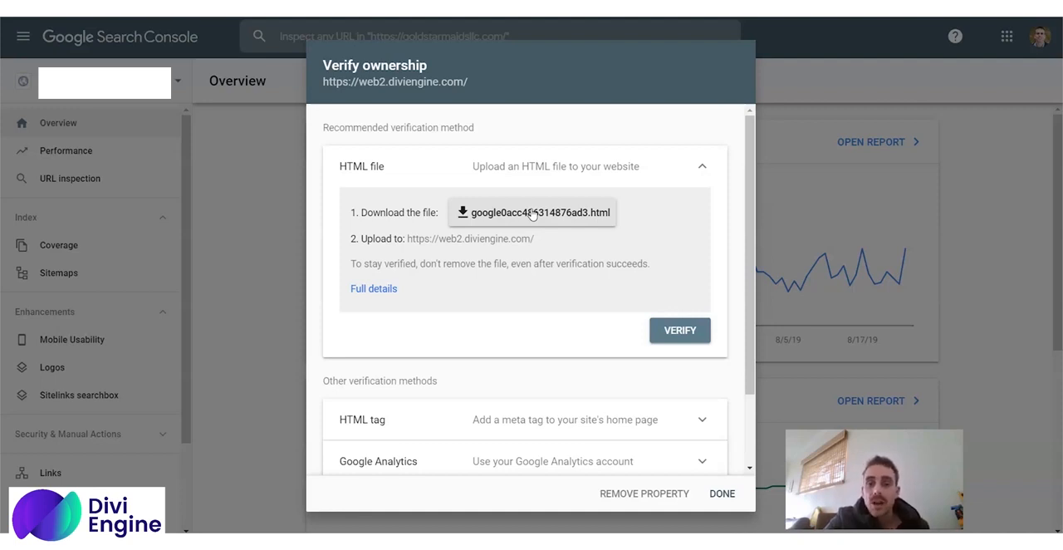
pyautogui.moveTo(704, 348)
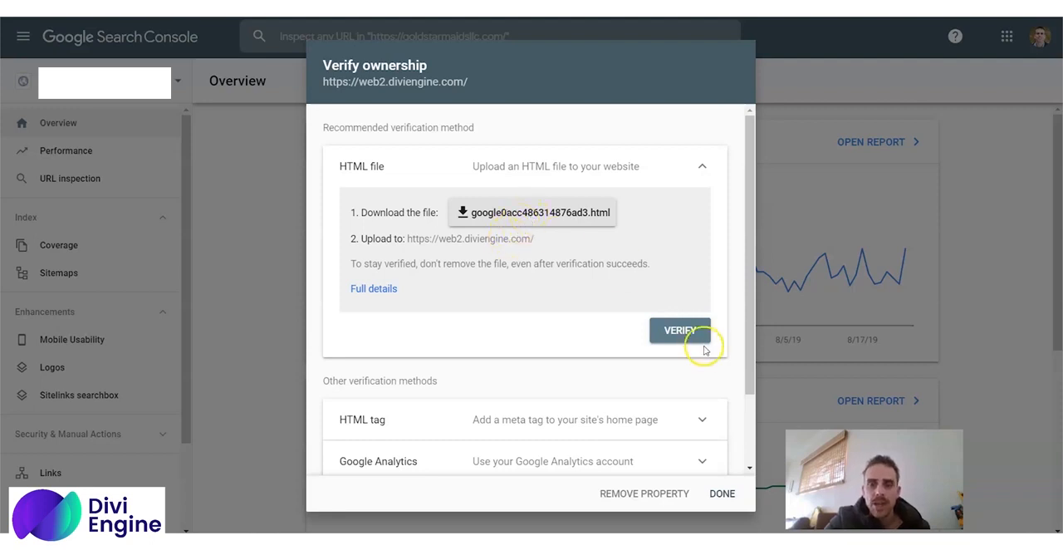
pyautogui.moveTo(590, 314)
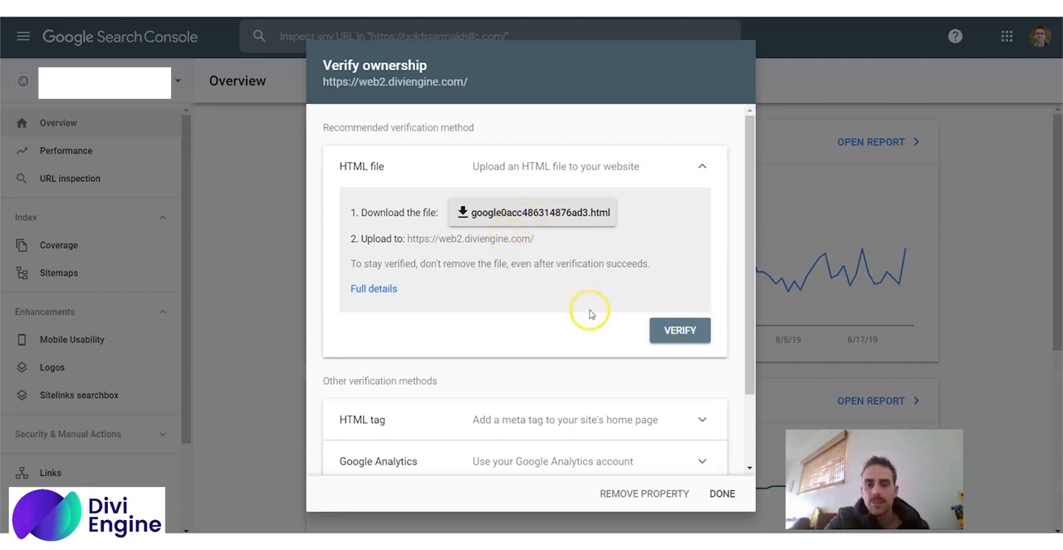
pyautogui.scroll(-3)
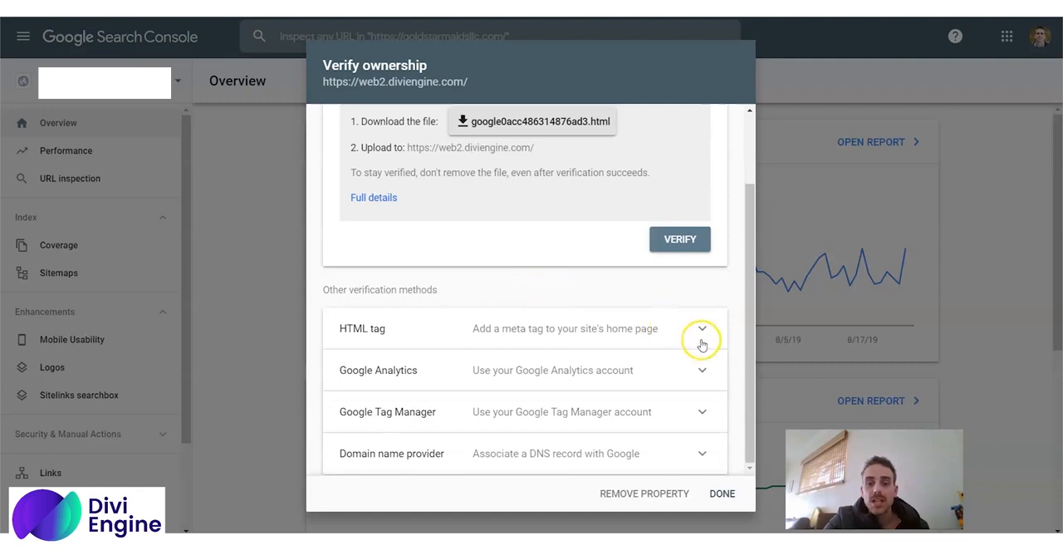
pyautogui.moveTo(495, 341)
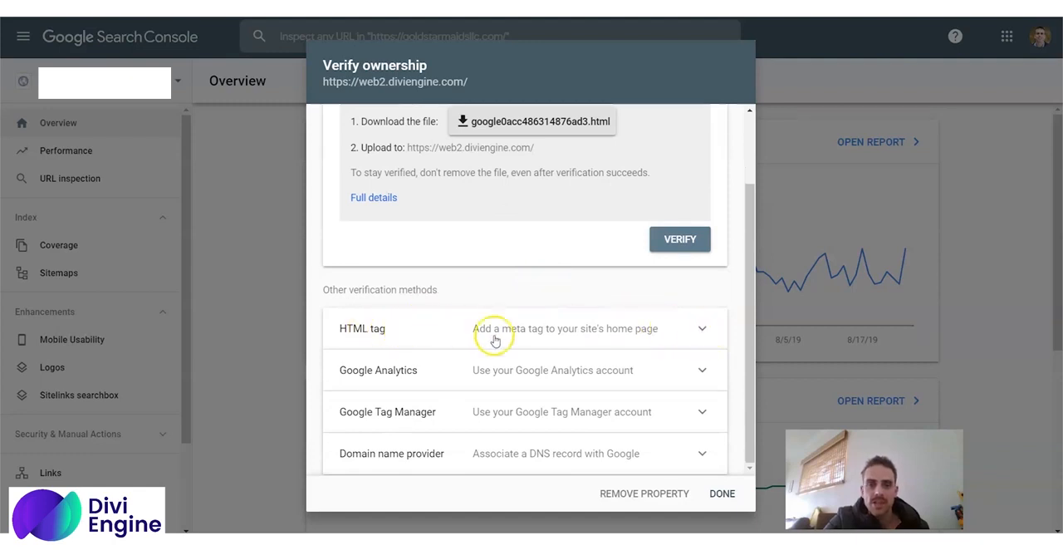
# Expand the HTML tag method to show the google-site-verification meta tag
pyautogui.click(523, 329)
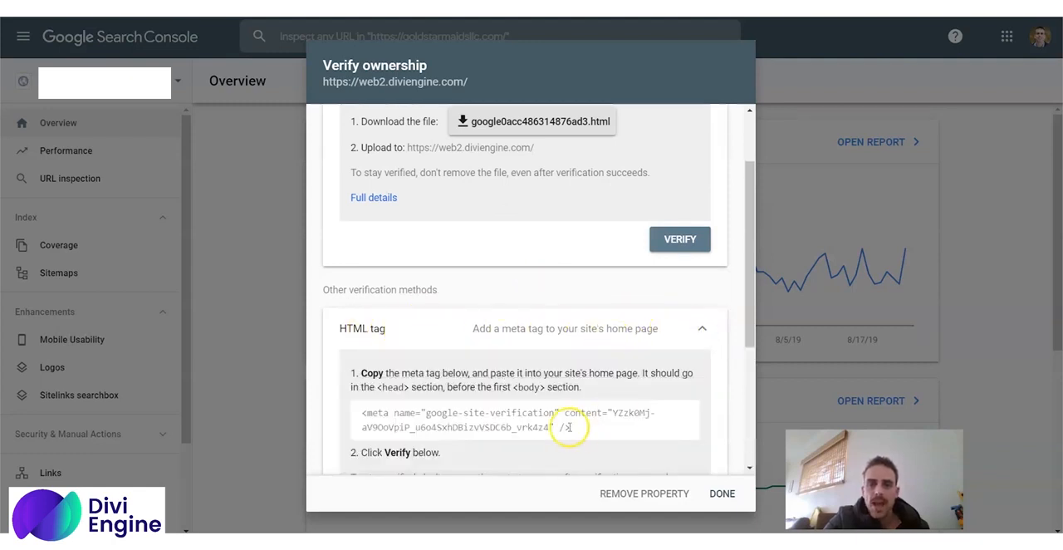
pyautogui.moveTo(432, 442)
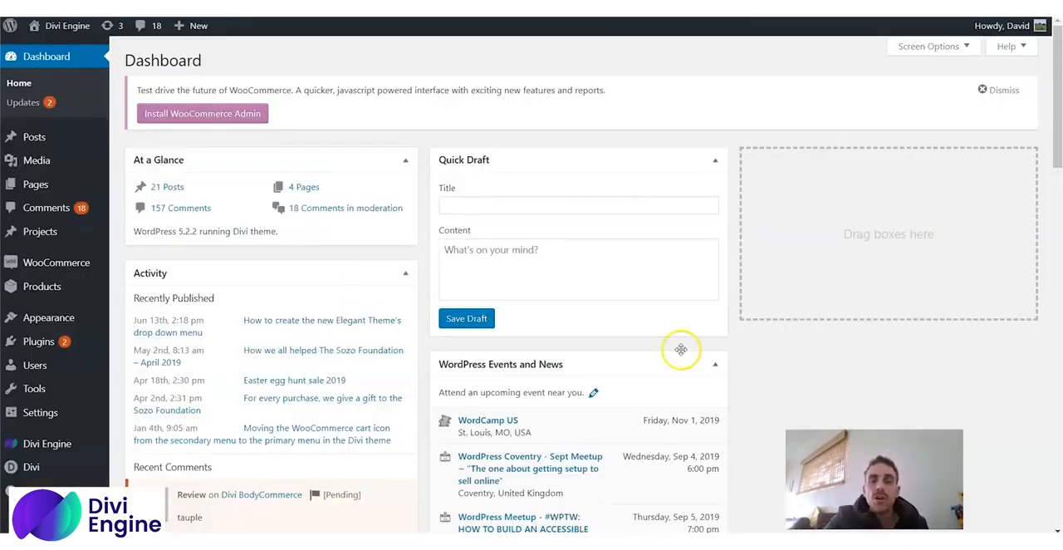
pyautogui.moveTo(224, 239)
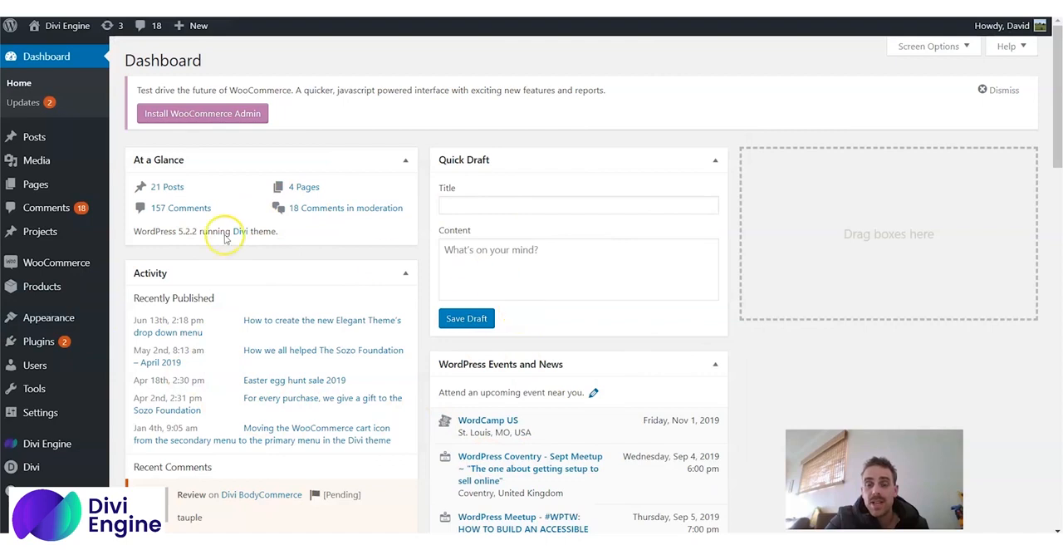
pyautogui.moveTo(133, 367)
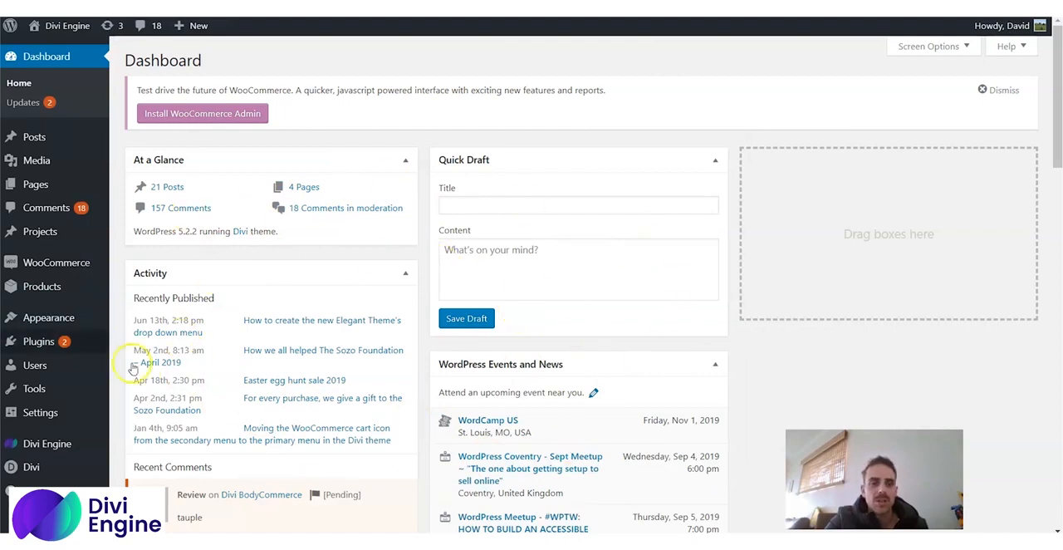
# Go to Divi Theme Options from the WordPress admin sidebar
pyautogui.scroll(-3)
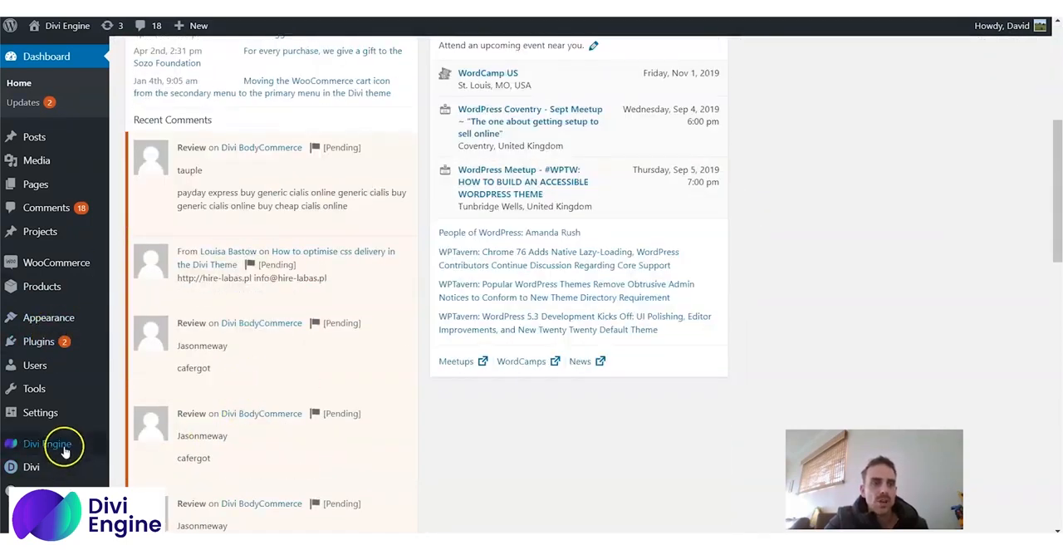
pyautogui.click(32, 465)
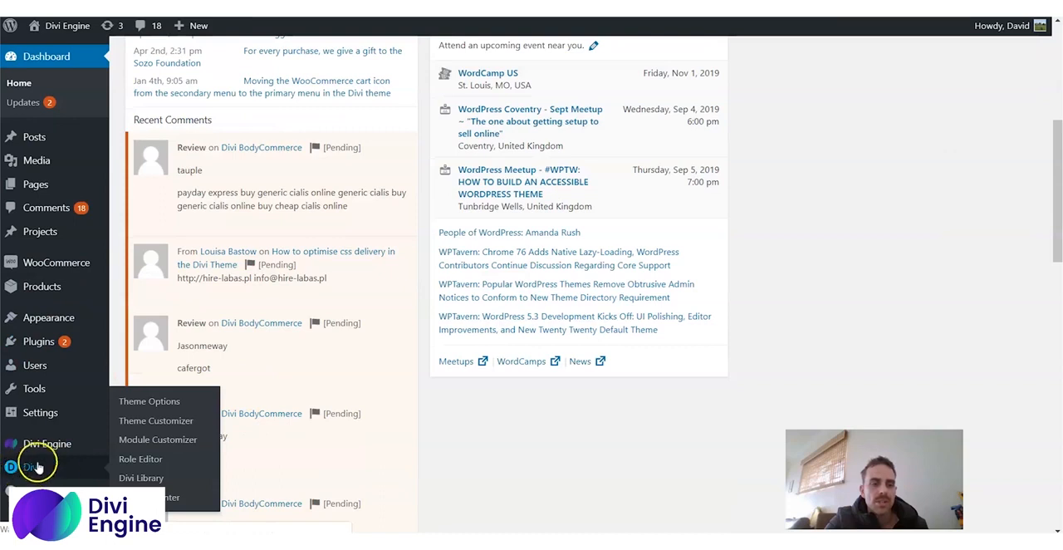
pyautogui.click(150, 400)
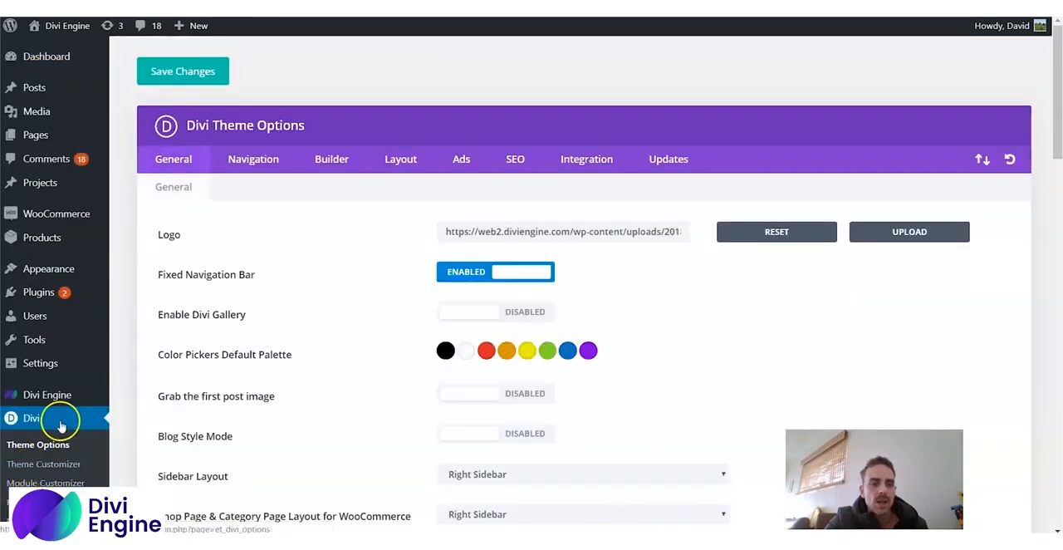
pyautogui.moveTo(556, 140)
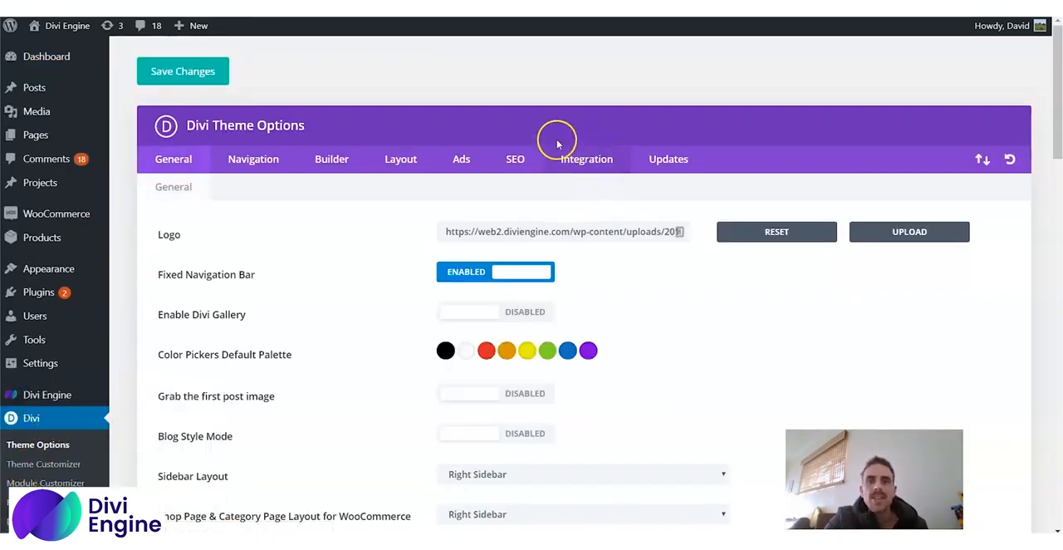
# Switch to Divi's Integration settings and locate the 'Add code to the <head>' box
pyautogui.click(586, 160)
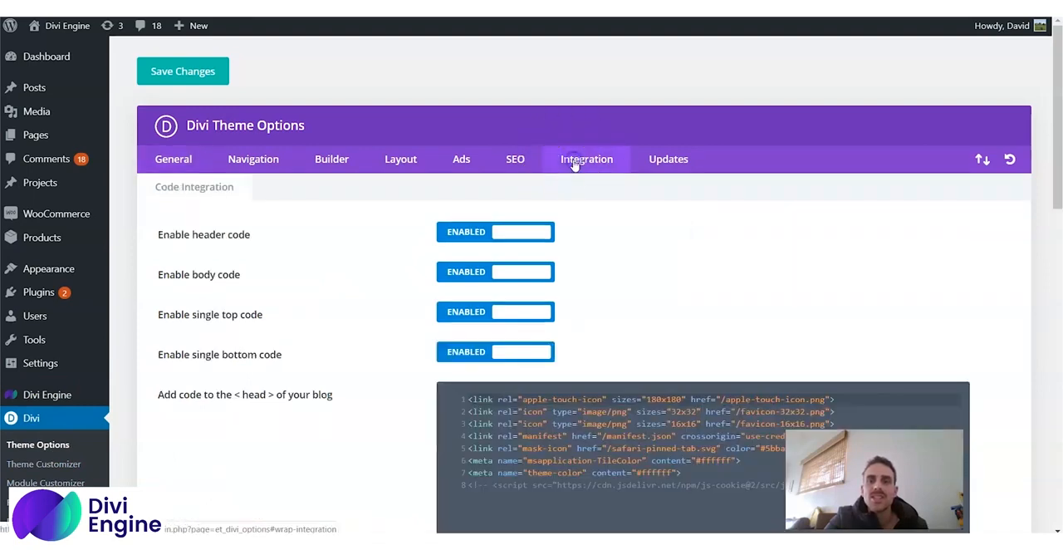
pyautogui.scroll(-3)
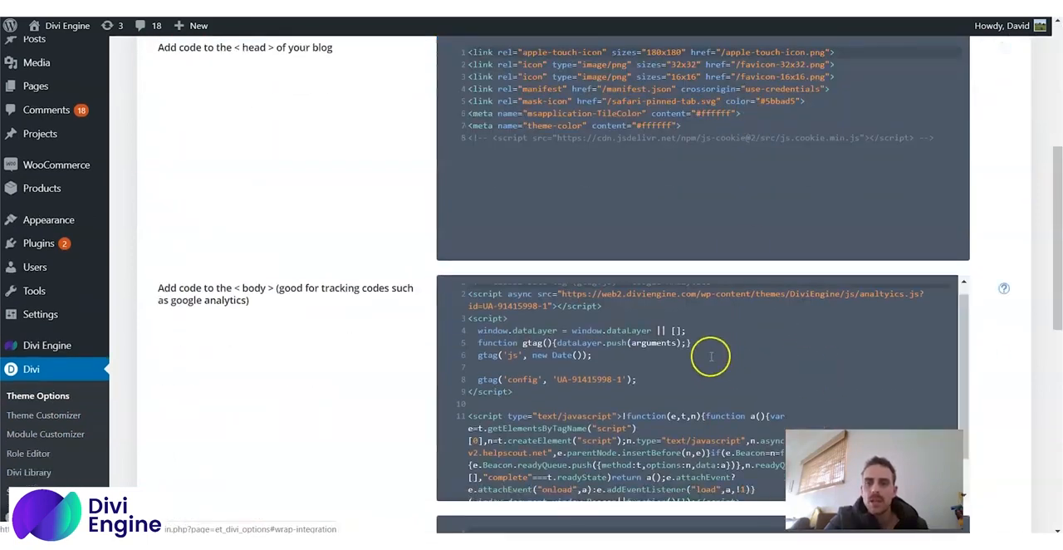
pyautogui.scroll(-3)
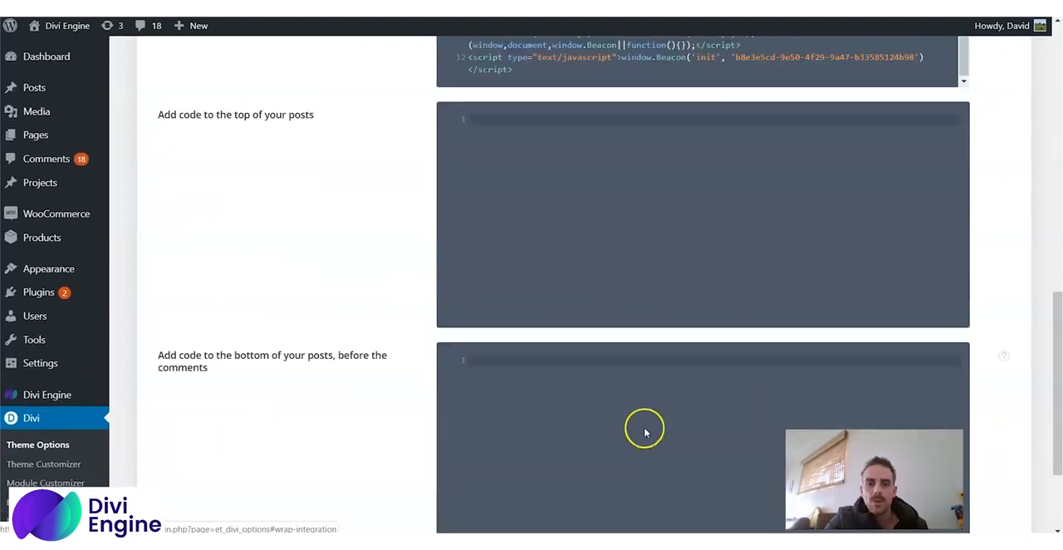
pyautogui.scroll(3)
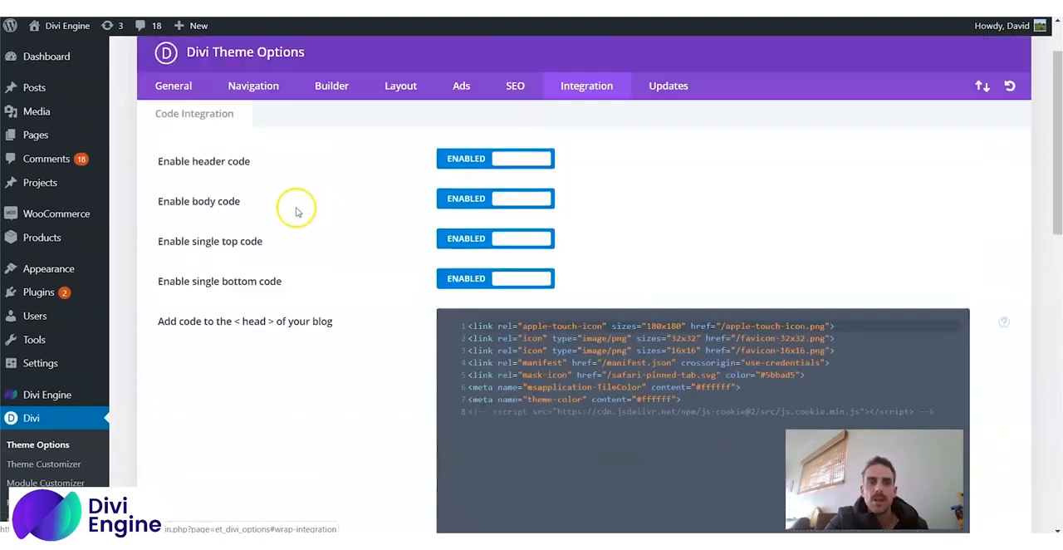
pyautogui.moveTo(161, 320)
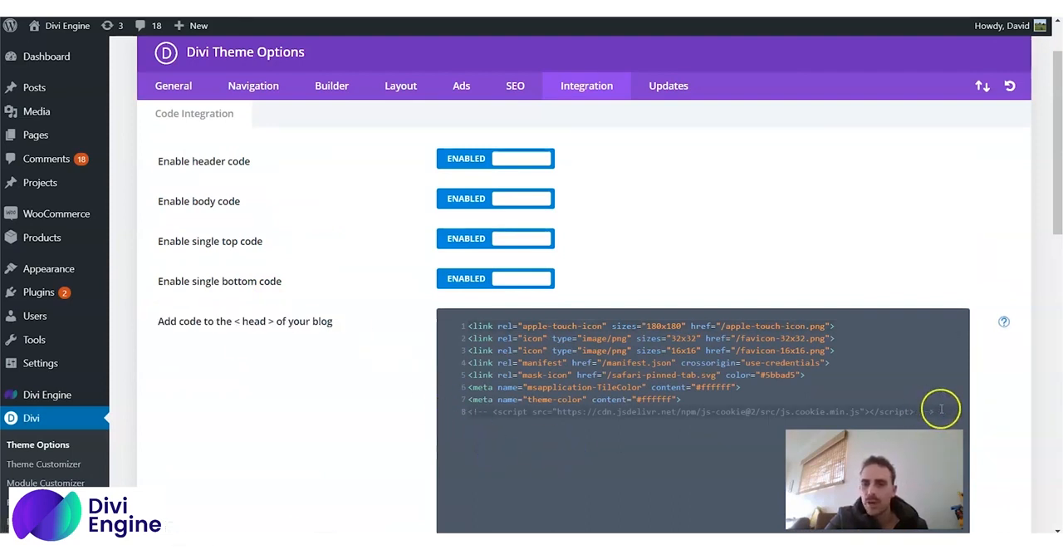
pyautogui.moveTo(402, 395)
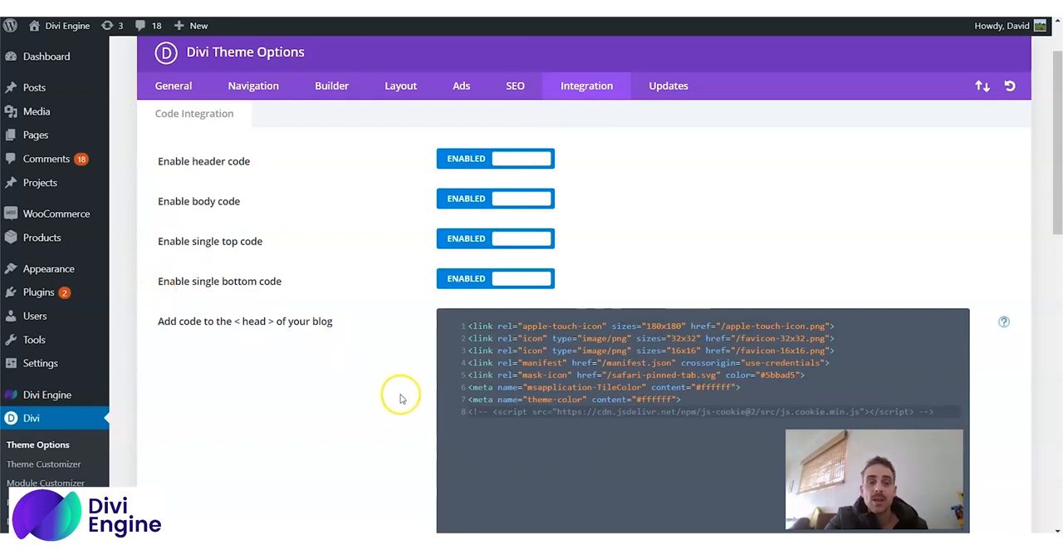
pyautogui.scroll(-3)
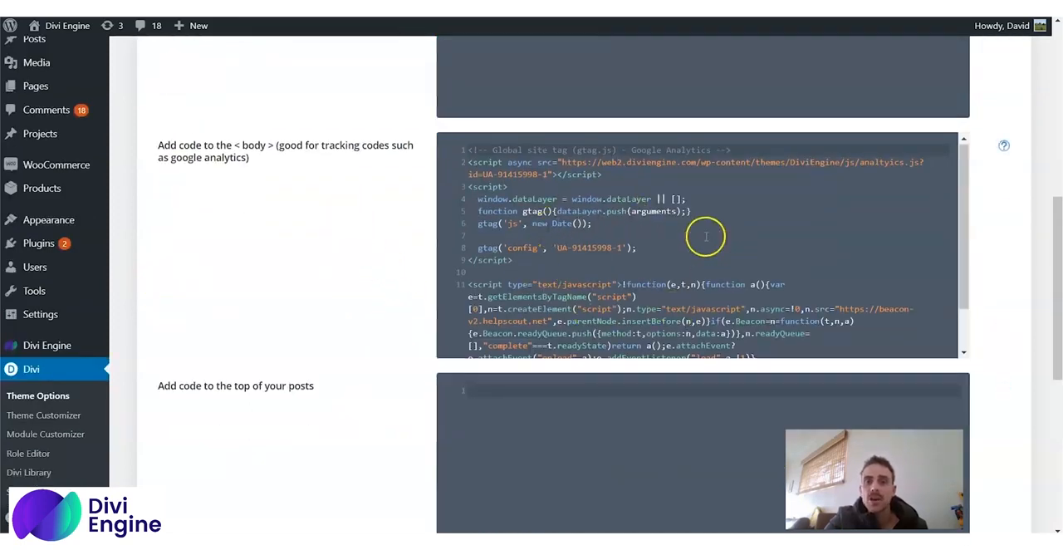
pyautogui.scroll(3)
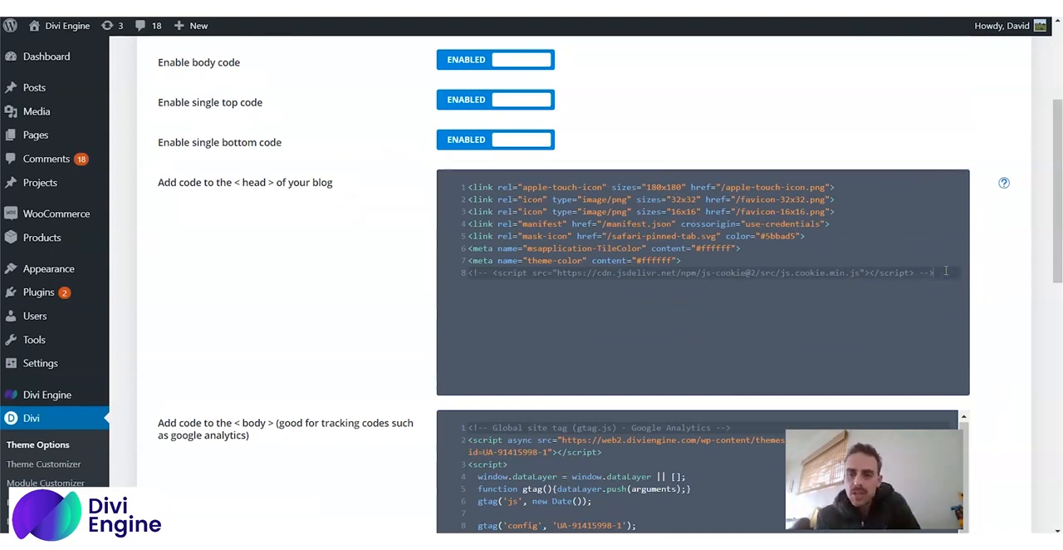
# Paste the google-site-verification meta tag on a new line below the existing head code
pyautogui.press('enter')
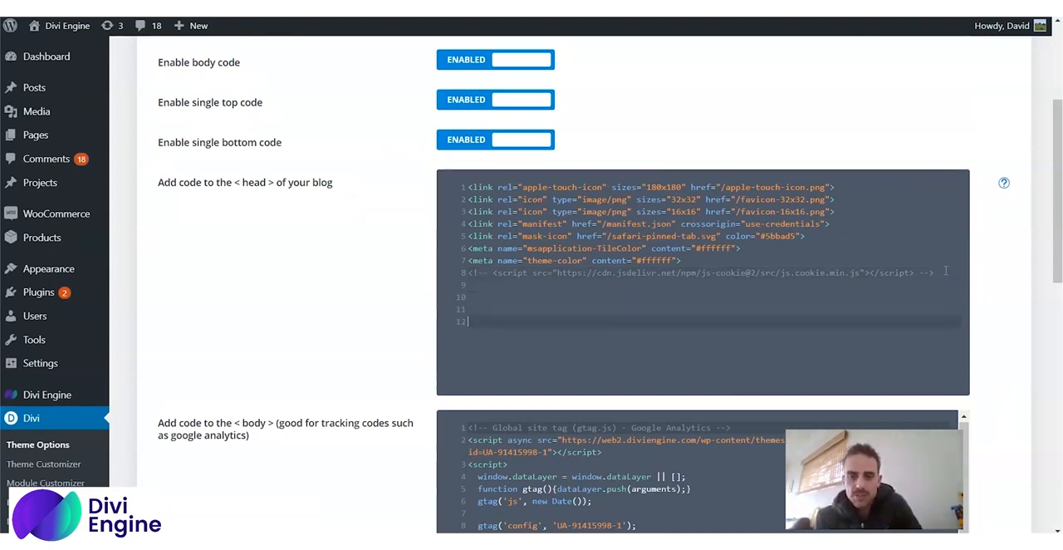
pyautogui.press('enter')
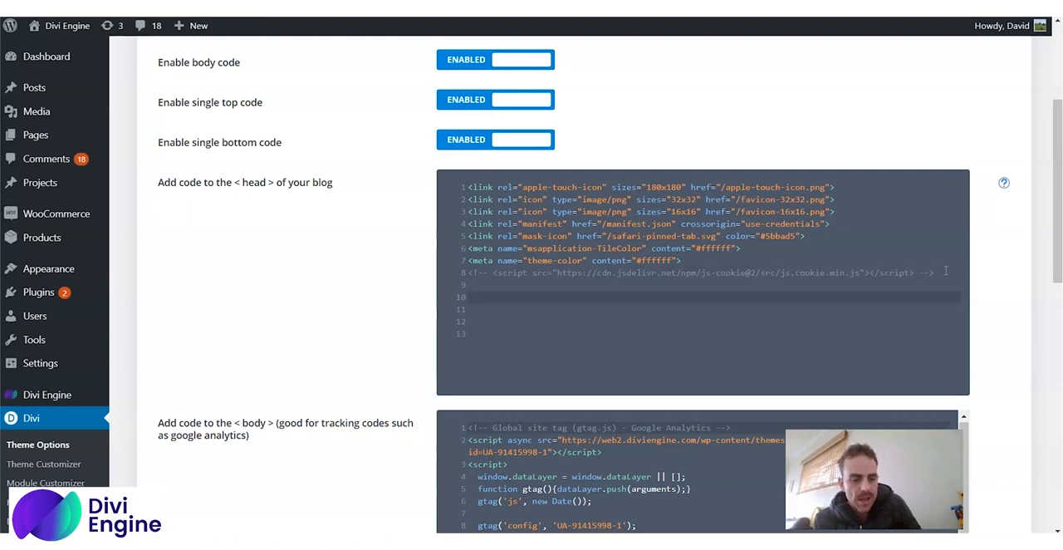
pyautogui.write('<meta name="google-site-verification" content="YZzk0Mj-aV9OoVpiP_u6o4SxhDBizvVSDC6b_vrk4z4" />')
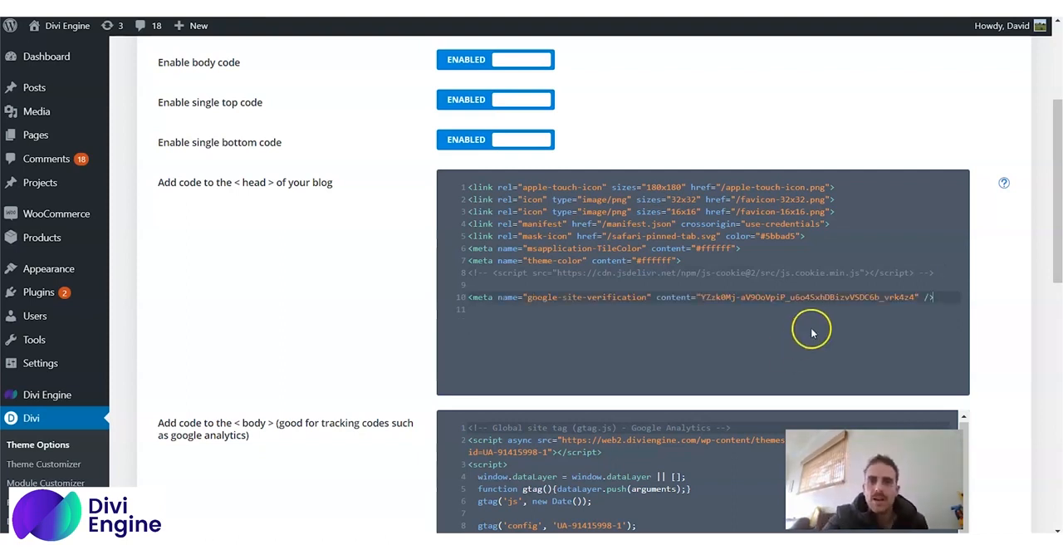
pyautogui.moveTo(551, 289)
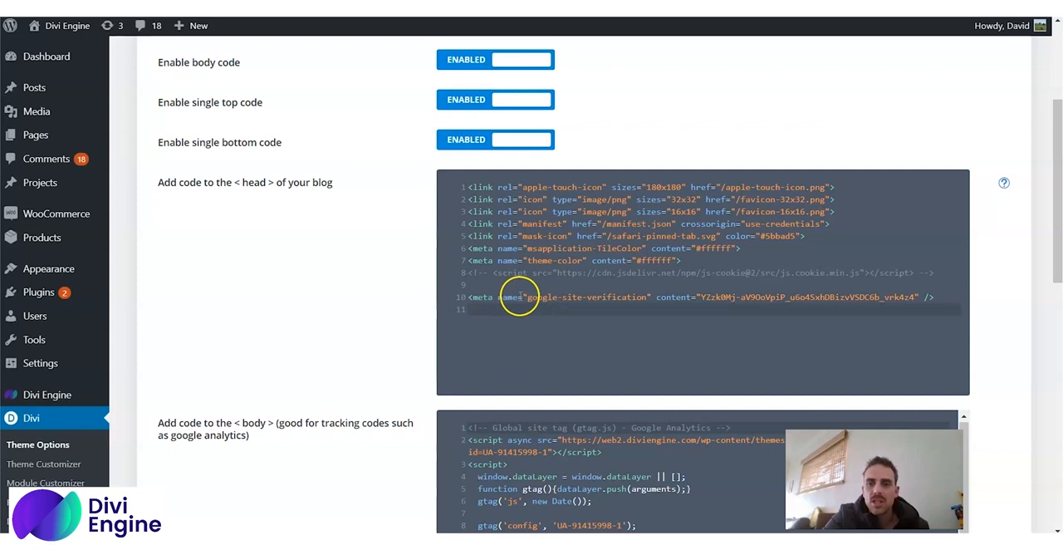
pyautogui.scroll(-3)
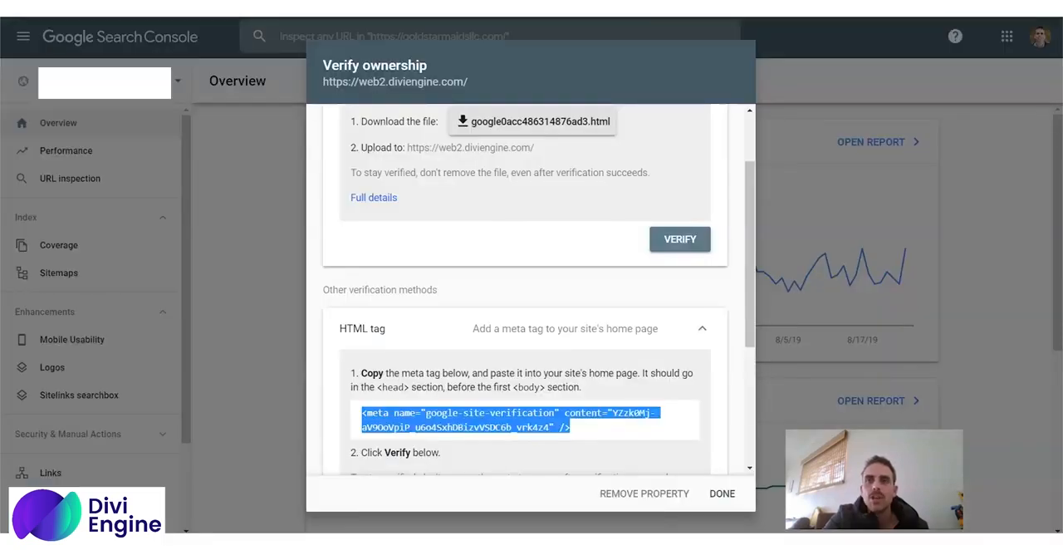
# Run Verify under the HTML tag method for the web2.diviengine.com property
pyautogui.scroll(-3)
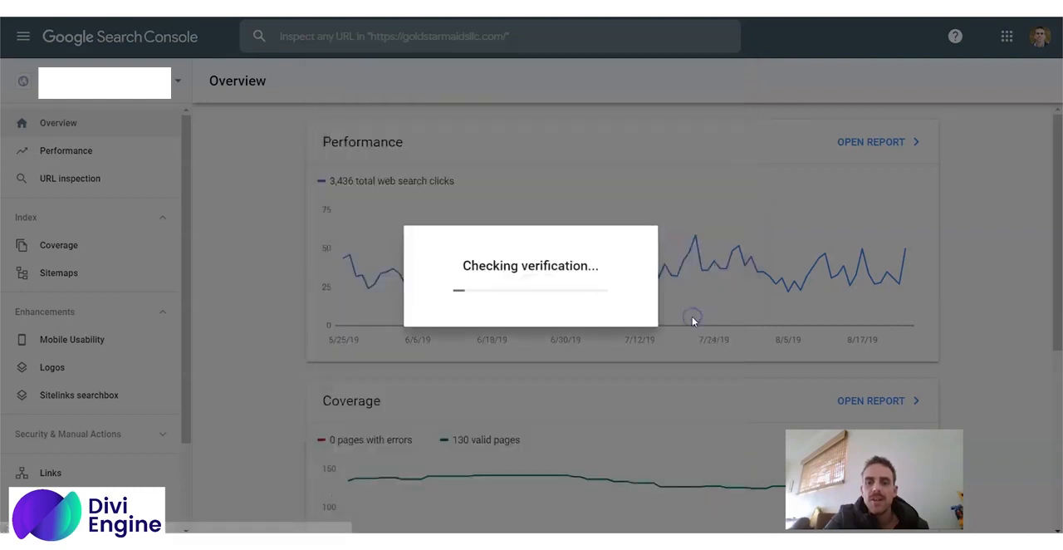
pyautogui.moveTo(581, 246)
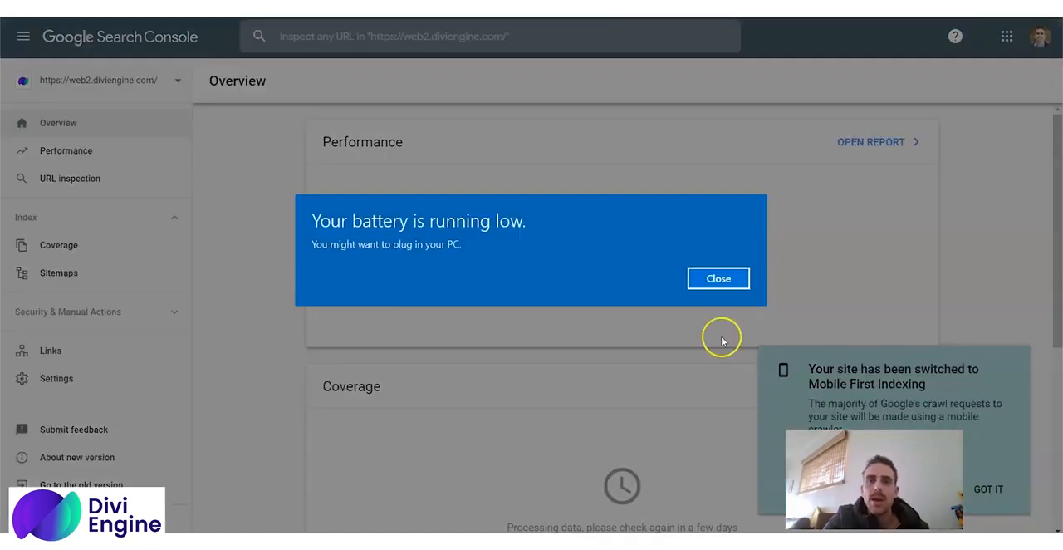
# View the verified web2.diviengine.com property's Overview and dismiss the low battery notice
pyautogui.click(718, 278)
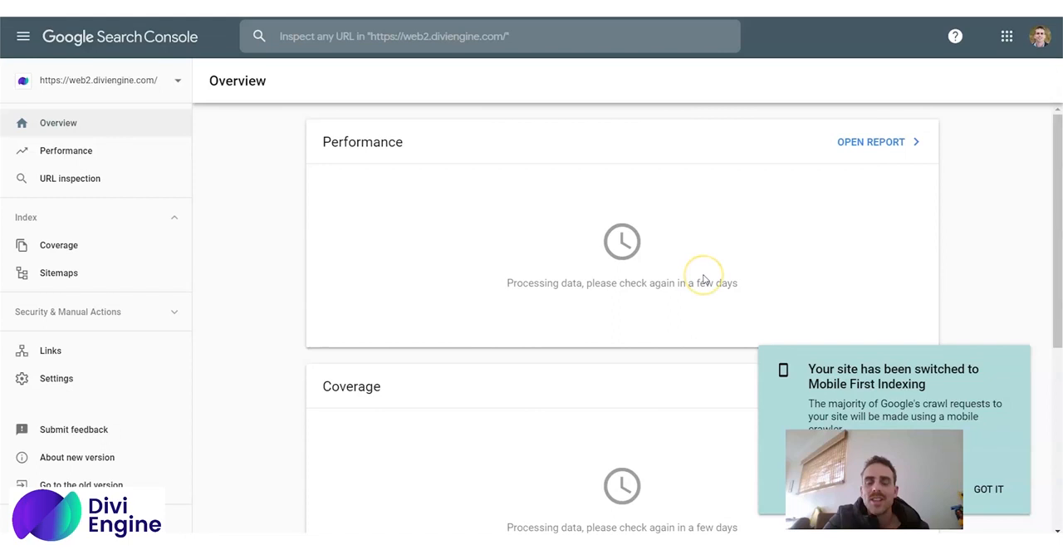